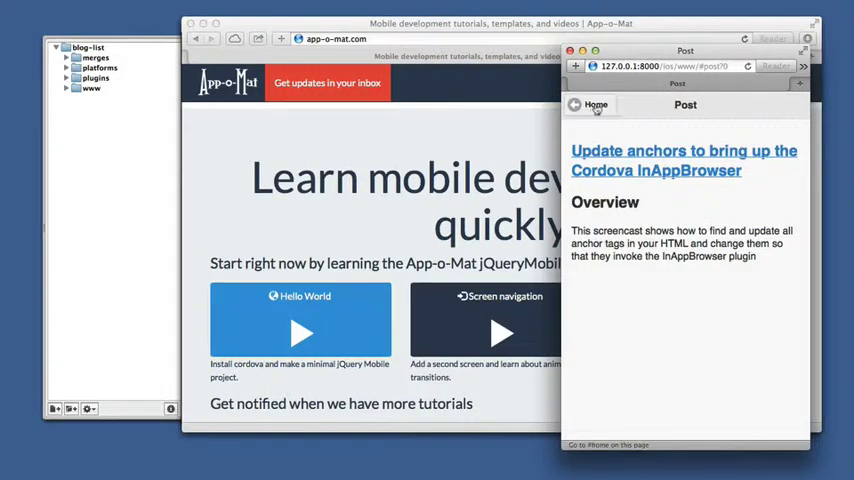
Switch from the Safari simulator to the blog-list index.html code in TextMate.
{"action": "left_click", "coordinate": [596, 104]}
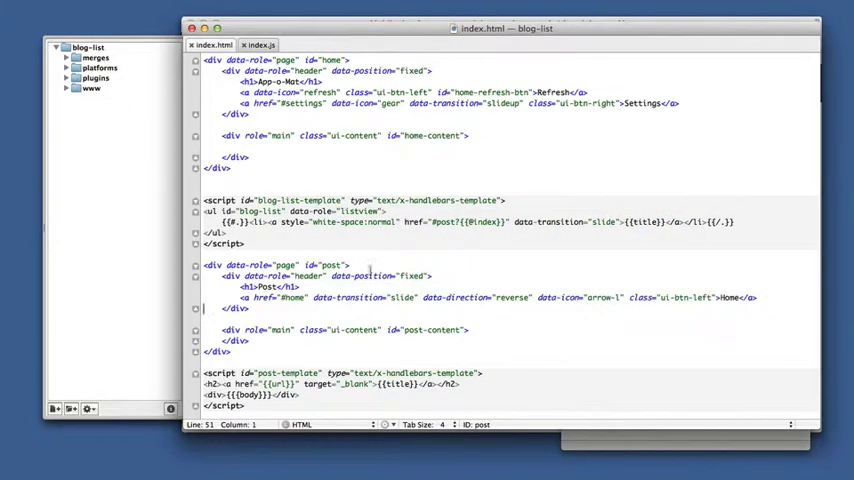
Add a right-aligned Save link with id post-save-btn inside the post page header.
{"action": "left_click", "coordinate": [276, 264]}
{"action": "type", "text": "<a data-icon=\"star\" class=\"ui-btn-right\" id=\"post-save-btn\">Home</a>"}
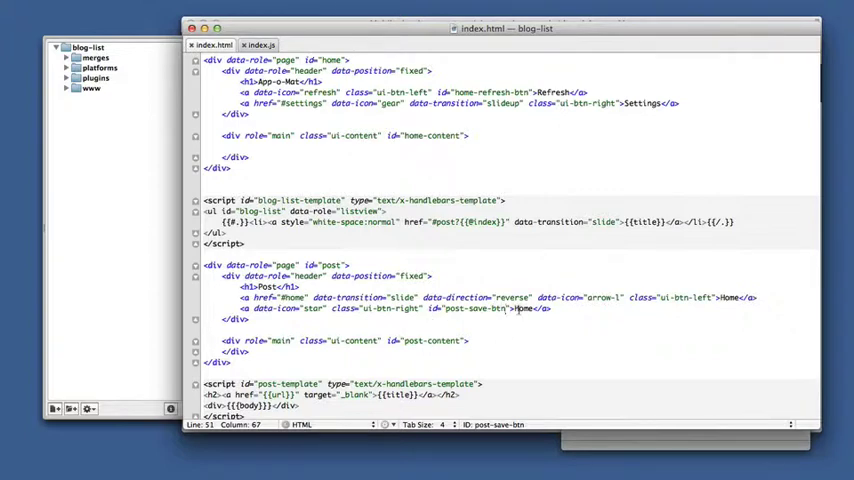
{"action": "type", "text": "Save"}
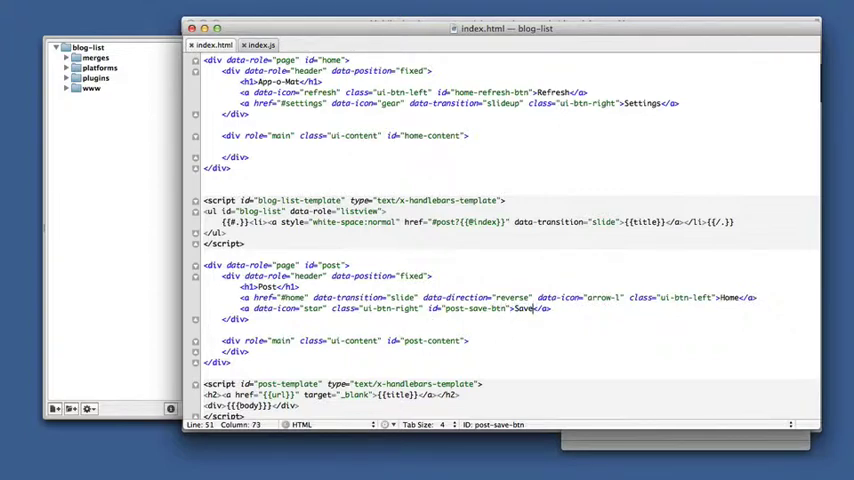
{"action": "left_click", "coordinate": [262, 44]}
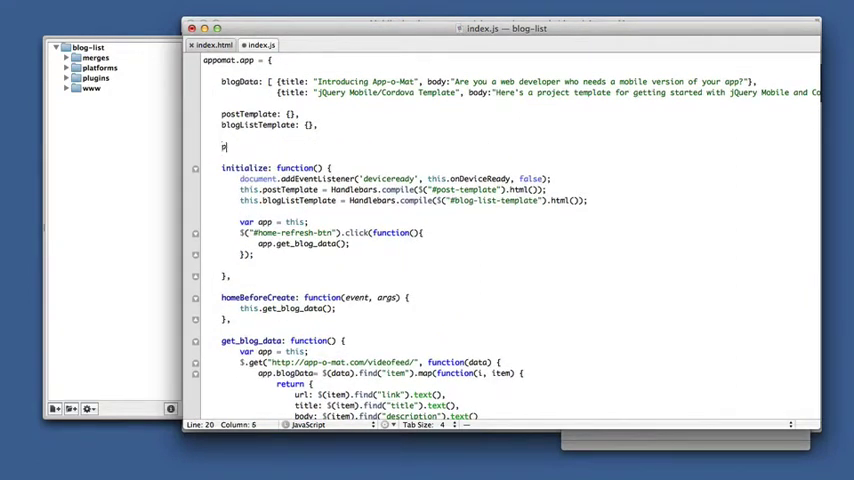
Add post: {} and savedPosts: {} properties and have postBeforeShow keep the post in this.post.
{"action": "type", "text": "post: {}"}
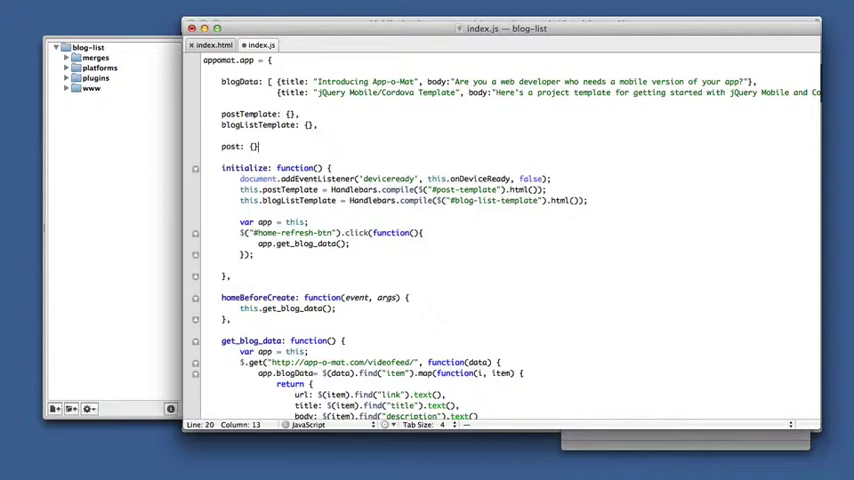
{"action": "type", "text": "."}
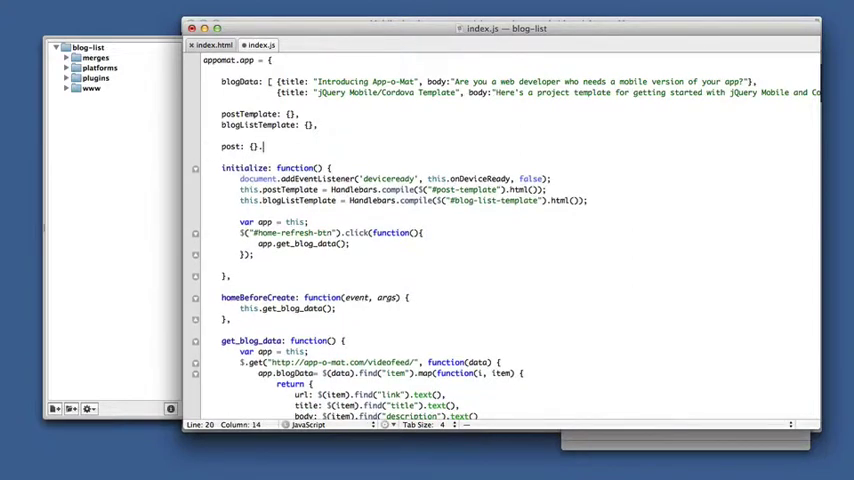
{"action": "type", "text": "savedPosts:"}
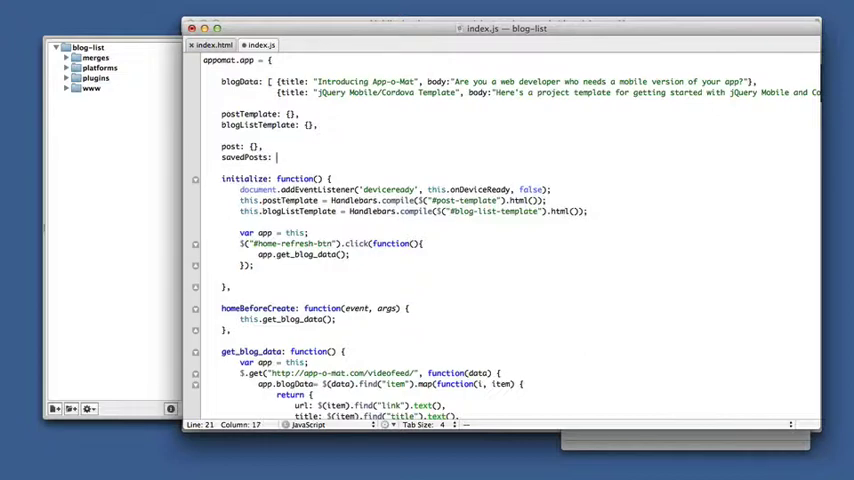
{"action": "type", "text": "{},"}
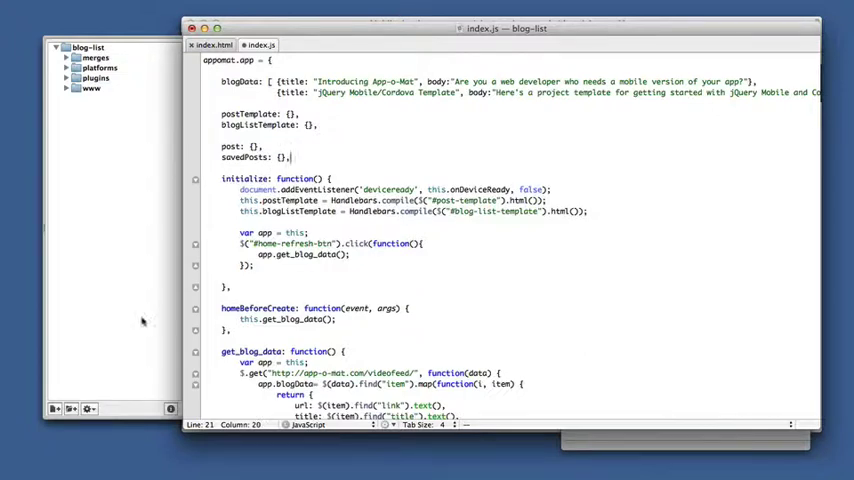
{"action": "scroll", "scroll_direction": "down", "scroll_amount": 3}
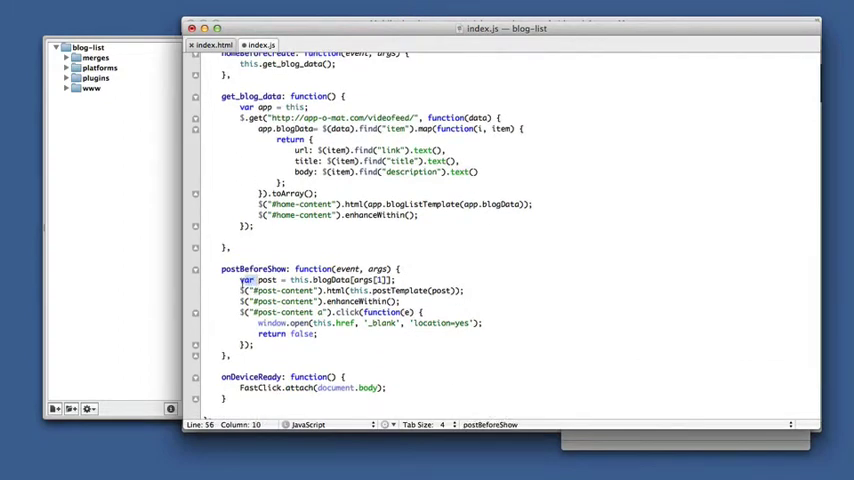
{"action": "key", "text": "Left"}
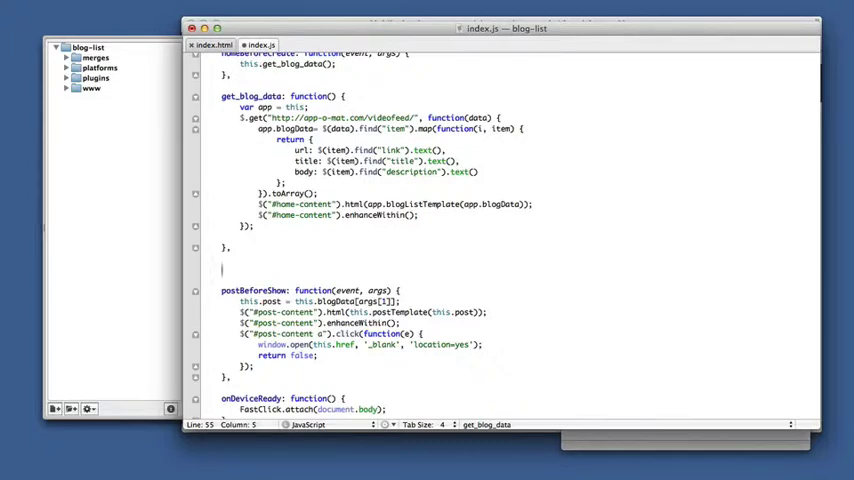
Declare an empty updatePostSaveButton: function() {} after get_blog_data in index.js.
{"action": "type", "text": "update"}
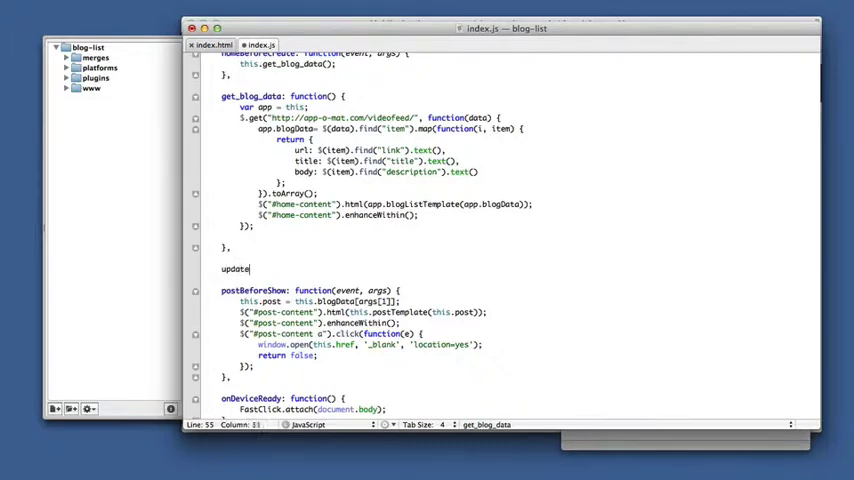
{"action": "type", "text": "P"}
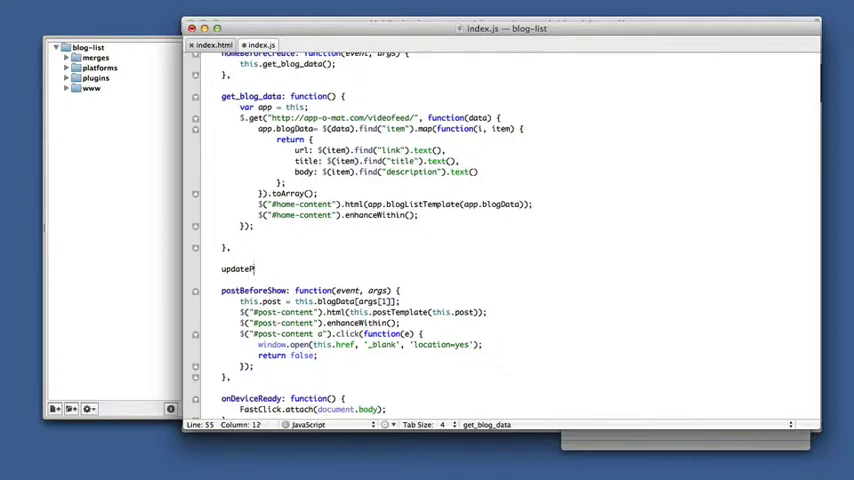
{"action": "type", "text": "PostSaveBu"}
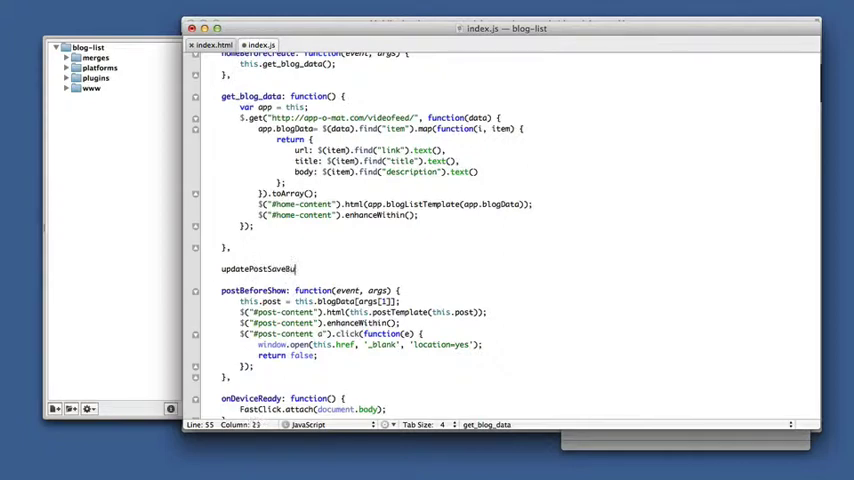
{"action": "type", "text": "tton:"}
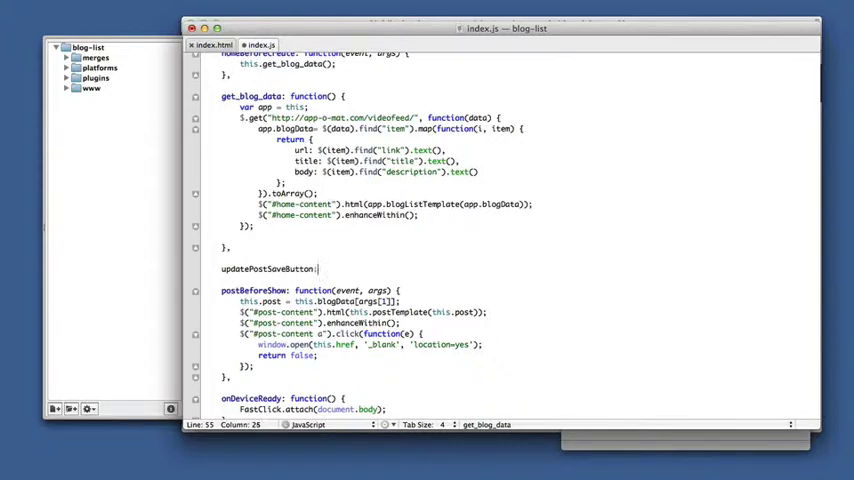
{"action": "type", "text": "function() {"}
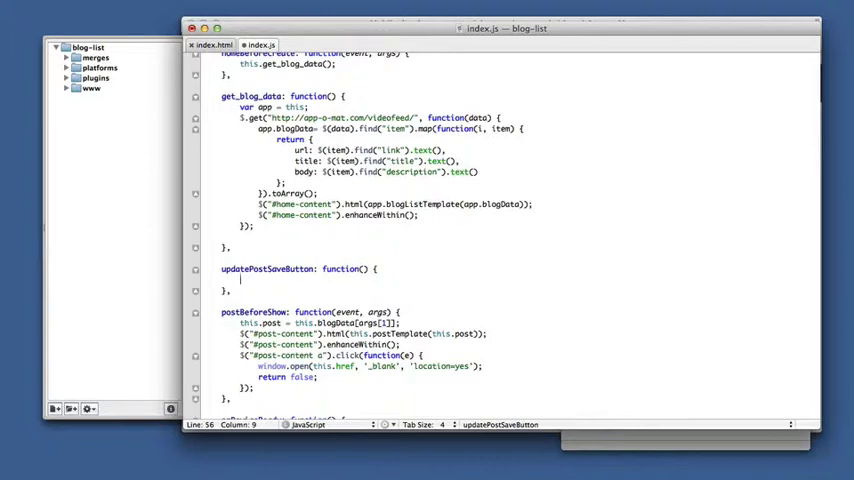
Write the if/else testing whether this.savedPosts[this.post.url] is undefined.
{"action": "type", "text": "if"}
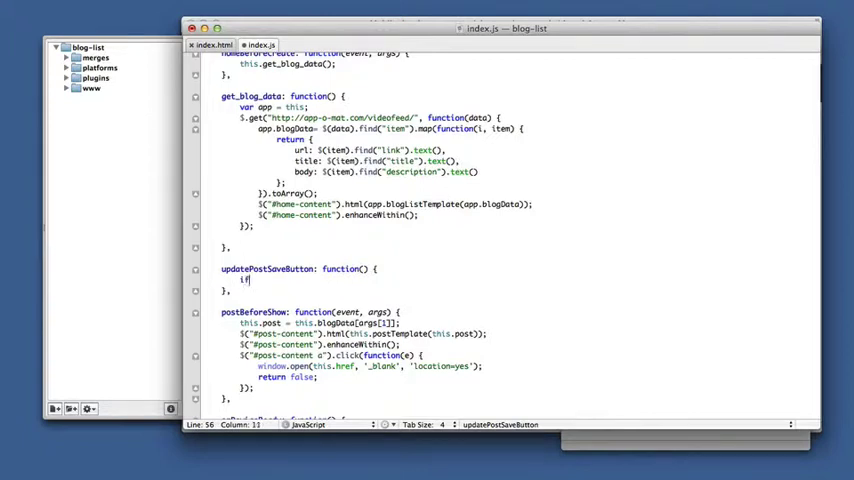
{"action": "type", "text": "()"}
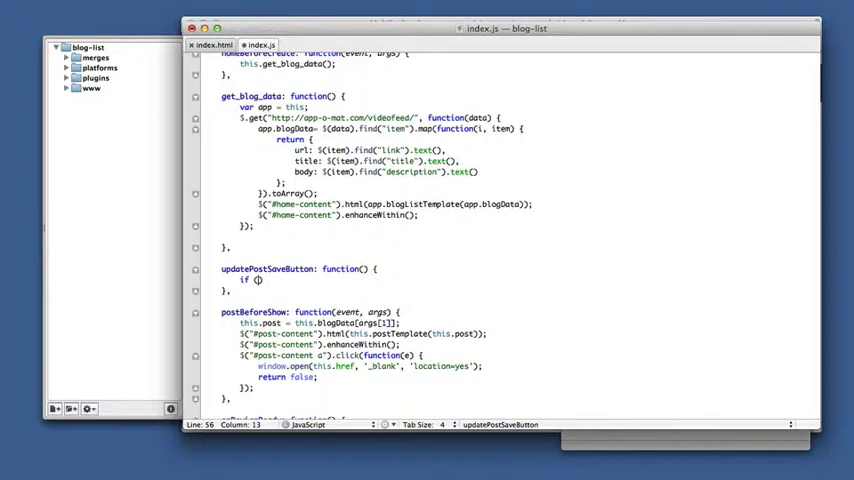
{"action": "type", "text": "this.s"}
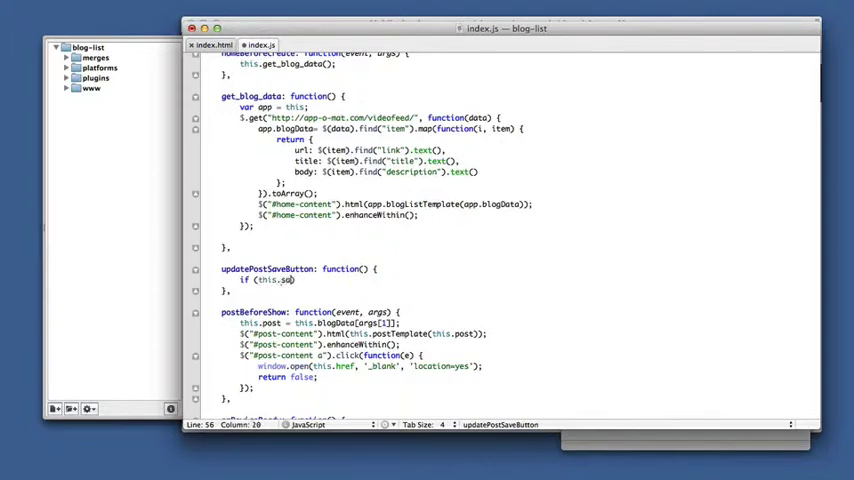
{"action": "type", "text": "avedPost"}
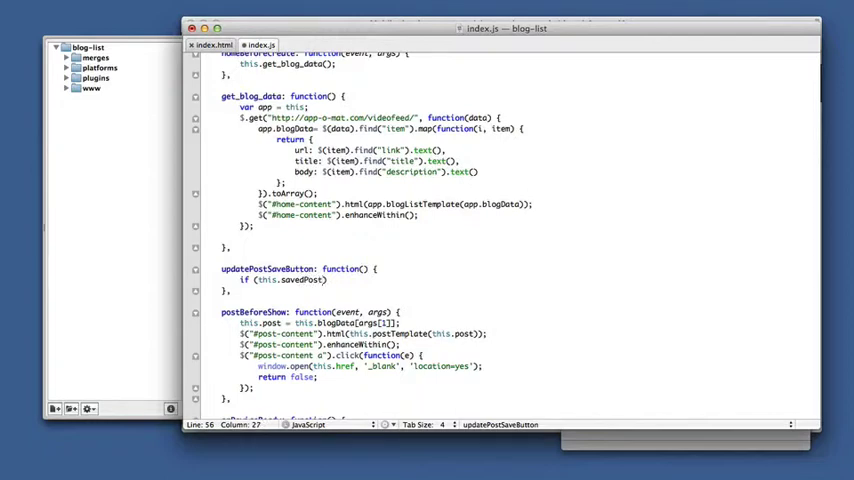
{"action": "type", "text": "s"}
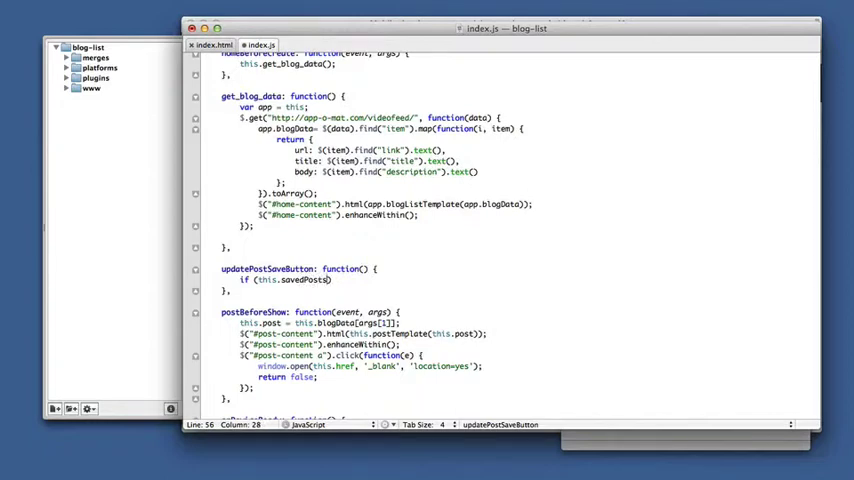
{"action": "type", "text": "[thi]"}
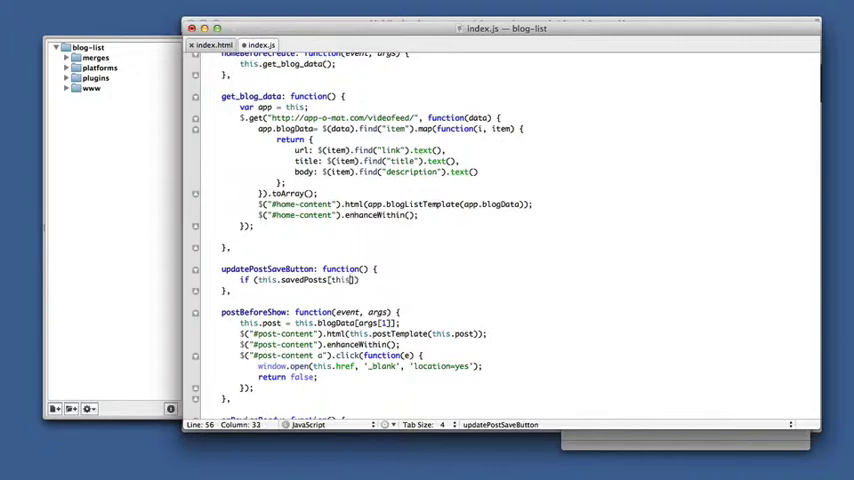
{"action": "type", "text": ".post"}
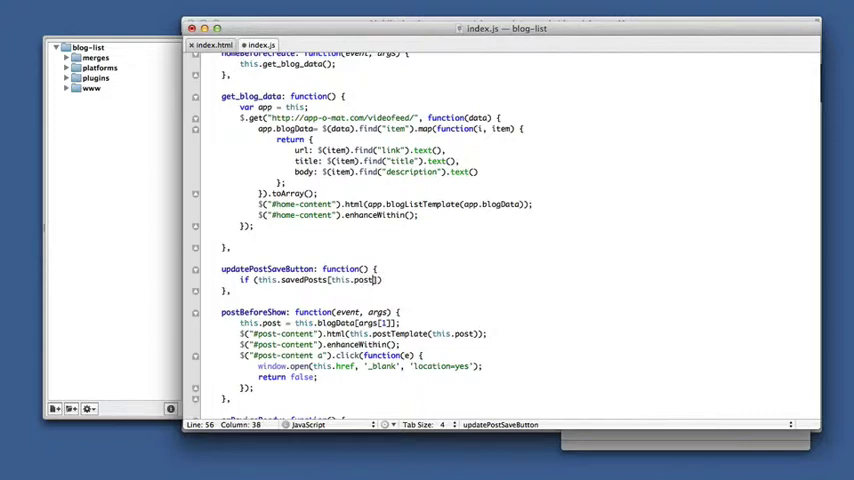
{"action": "type", "text": ".url"}
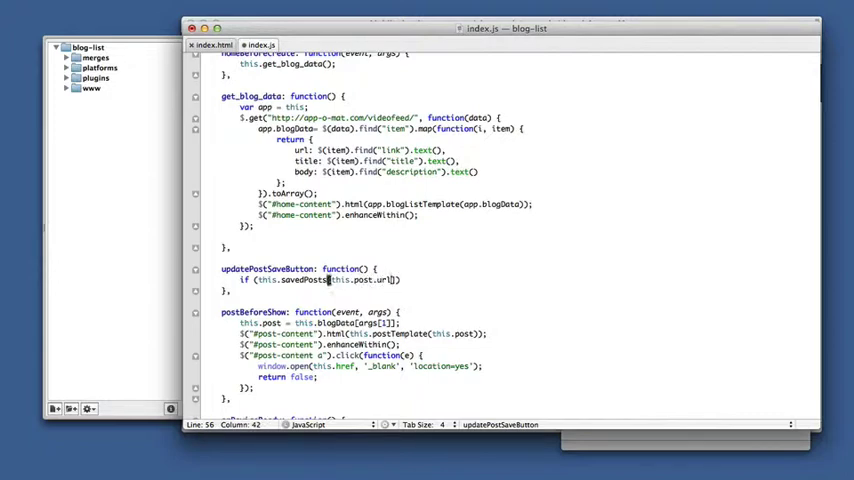
{"action": "type", "text": "===un"}
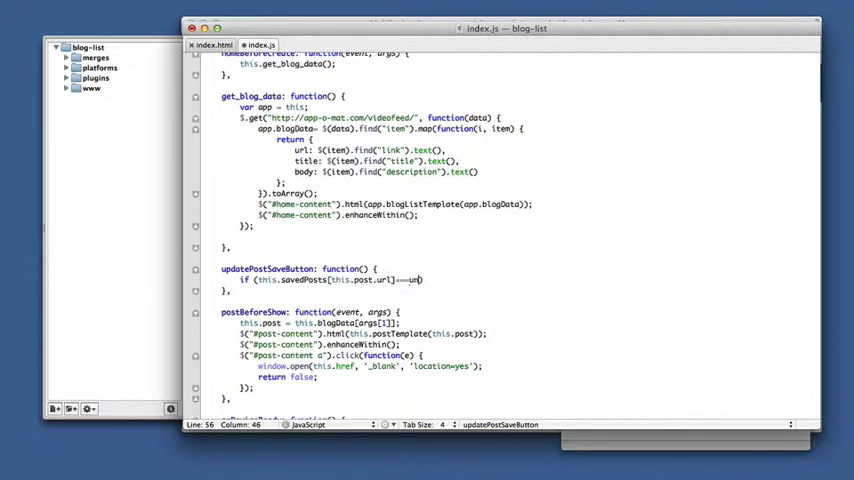
{"action": "type", "text": "undefined)"}
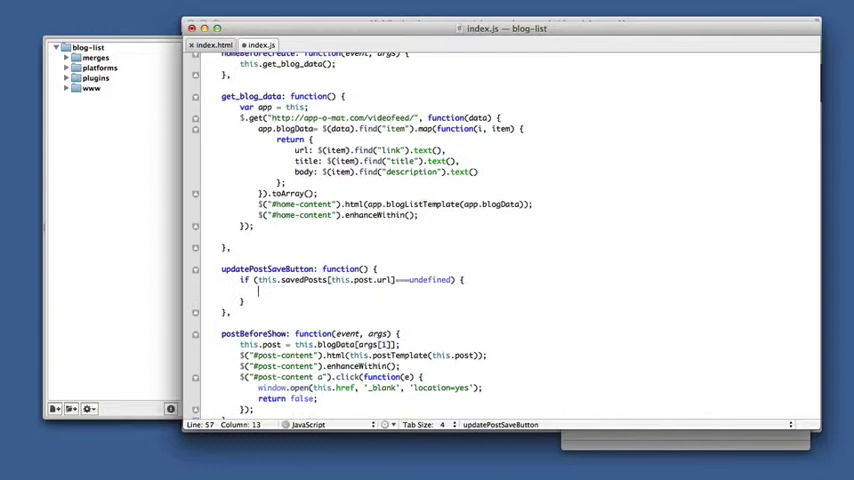
{"action": "type", "text": "}elese"}
{"action": "type", "text": "$(\"#p"}
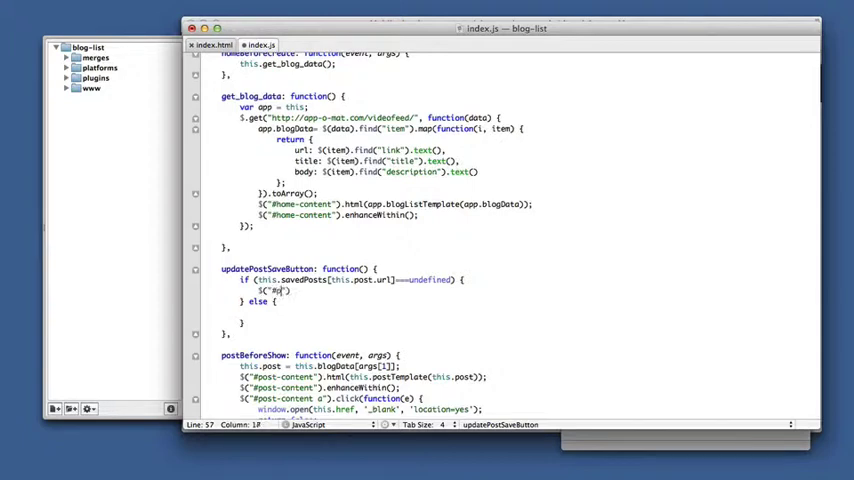
Set #post-save-btn text to Save or Saved in the two branches.
{"action": "type", "text": "post-save-"}
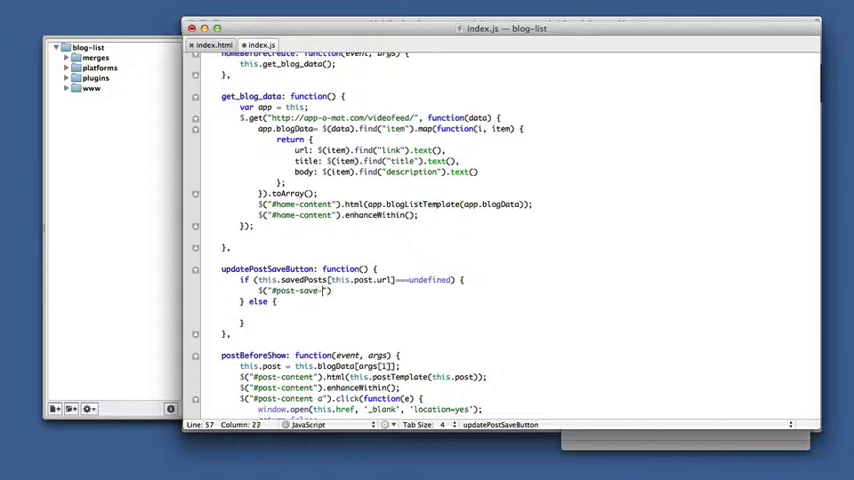
{"action": "type", "text": "-btn"}
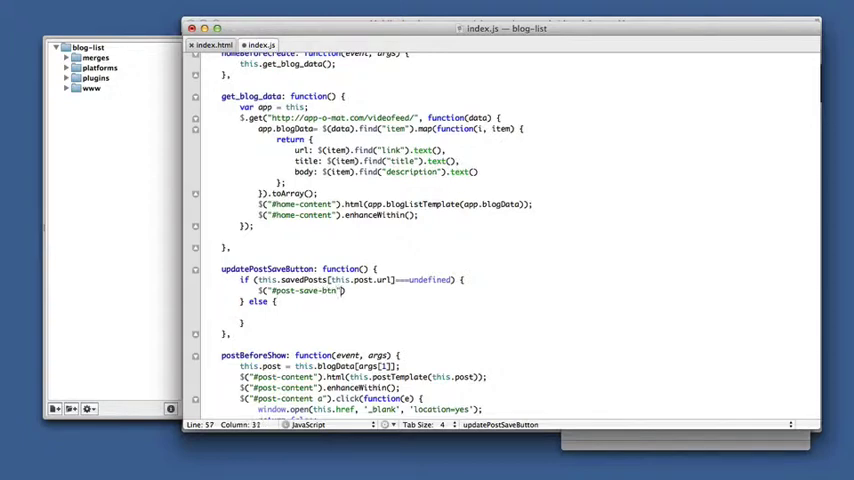
{"action": "type", "text": ".text()"}
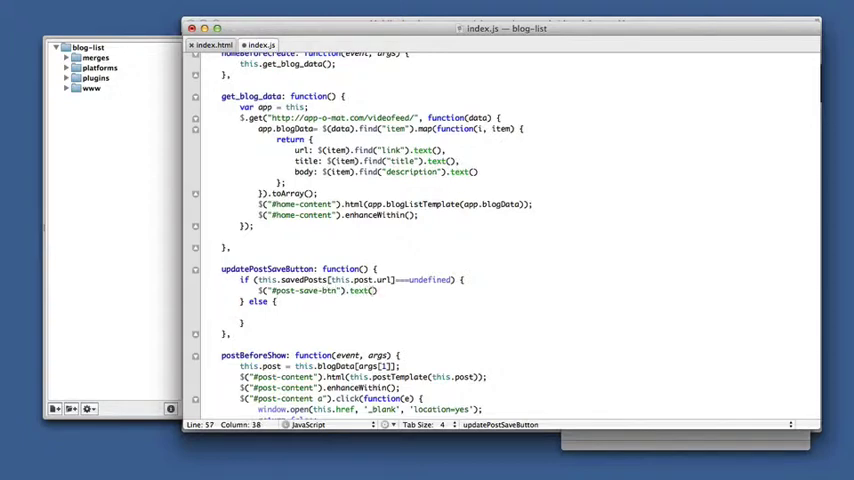
{"action": "type", "text": "$"}
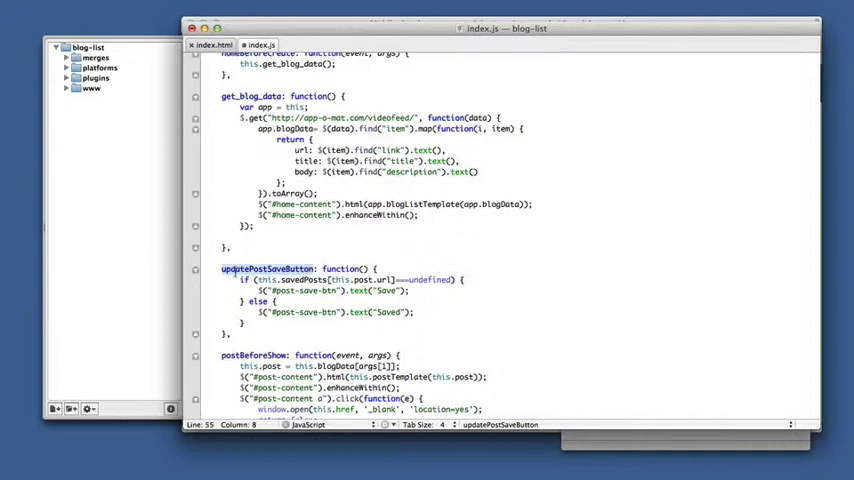
Call this.updatePostSaveButton(); at the end of postBeforeShow.
{"action": "scroll", "scroll_direction": "down", "scroll_amount": 3}
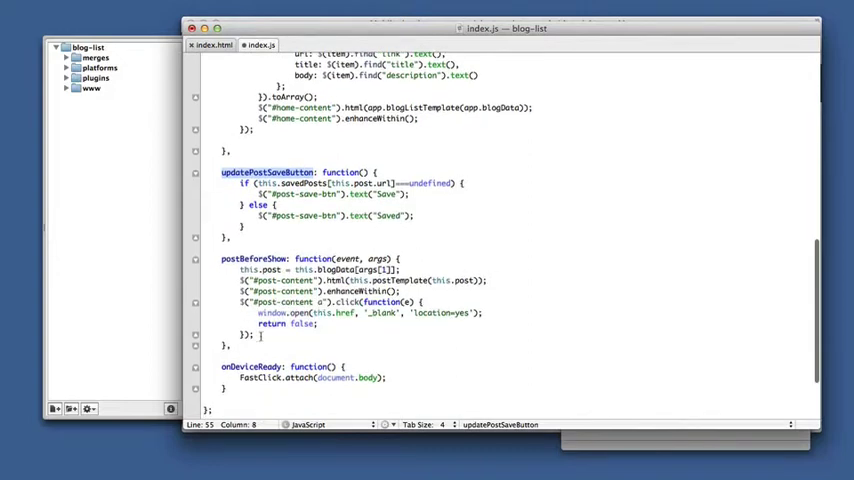
{"action": "type", "text": "updatePostSaveButton"}
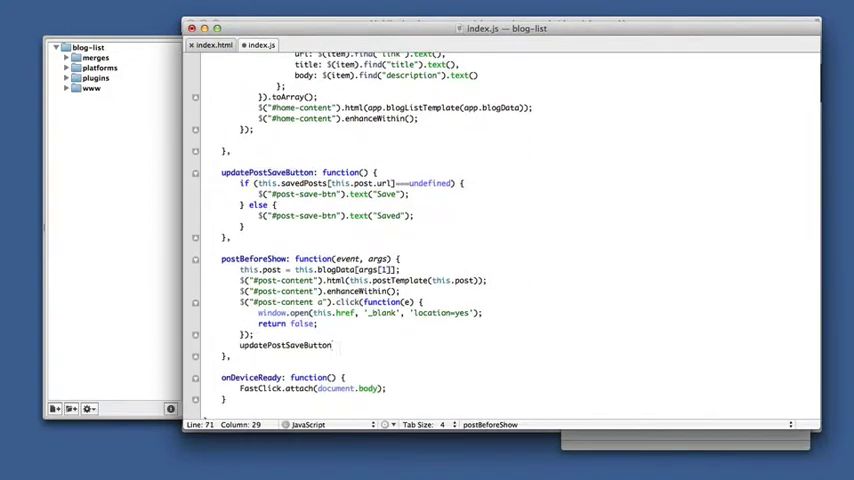
{"action": "type", "text": "();"}
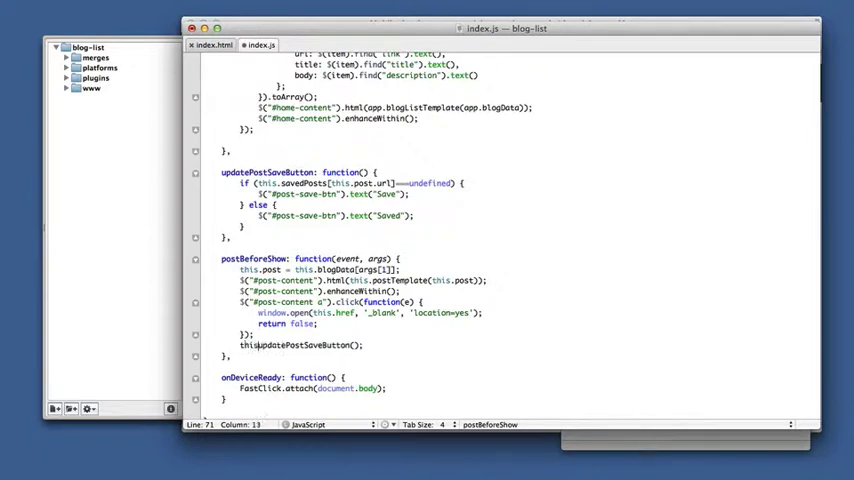
{"action": "scroll", "scroll_direction": "up", "scroll_amount": 3}
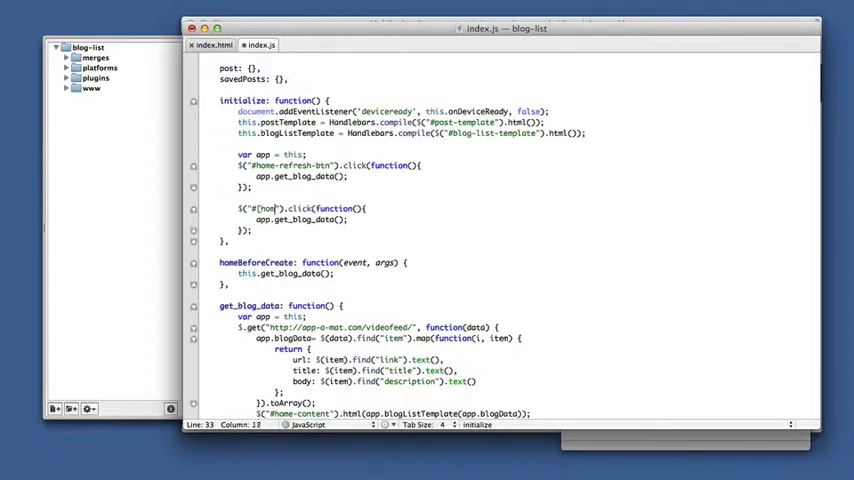
Bind a #post-save-btn click handler reusing the if/else on app.savedPosts[app.post.url].
{"action": "type", "text": "post-save-btn"}
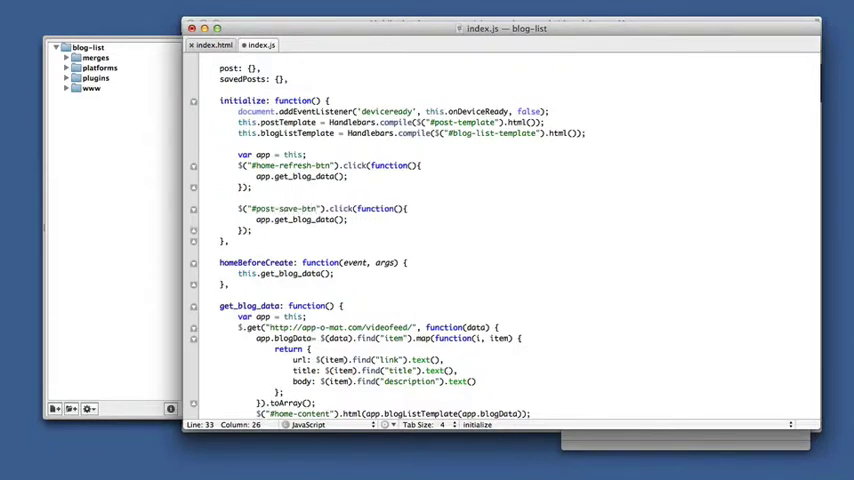
{"action": "left_click", "coordinate": [348, 220]}
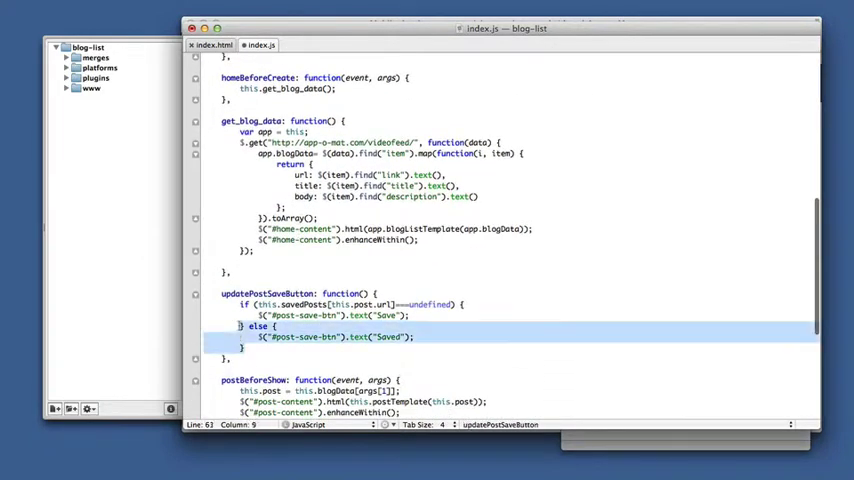
{"action": "scroll", "scroll_direction": "up", "scroll_amount": 3}
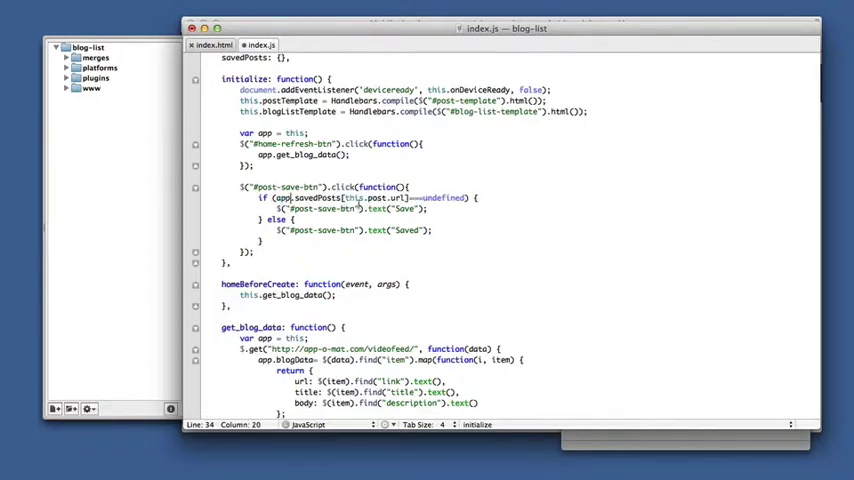
{"action": "double_click", "coordinate": [352, 196]}
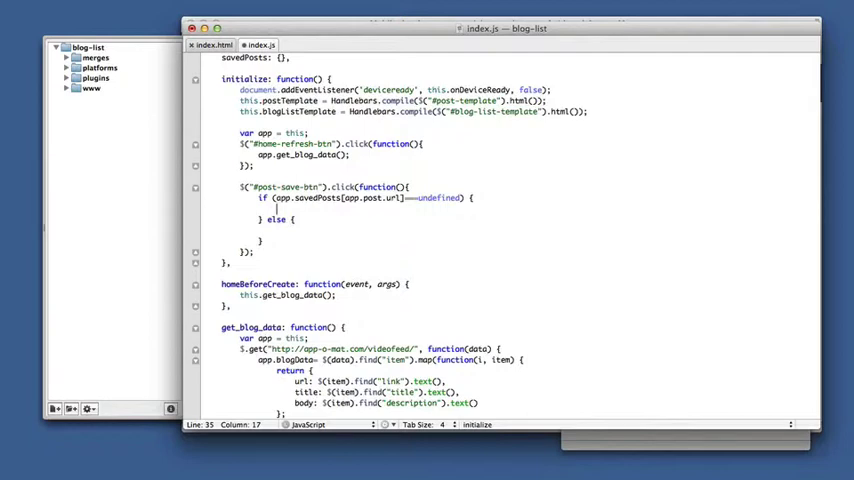
{"action": "type", "text": "app.s"}
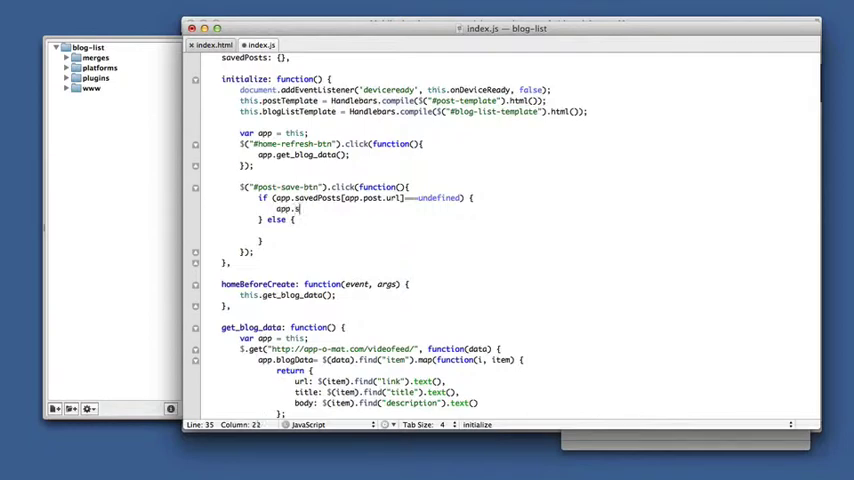
{"action": "type", "text": "aved"}
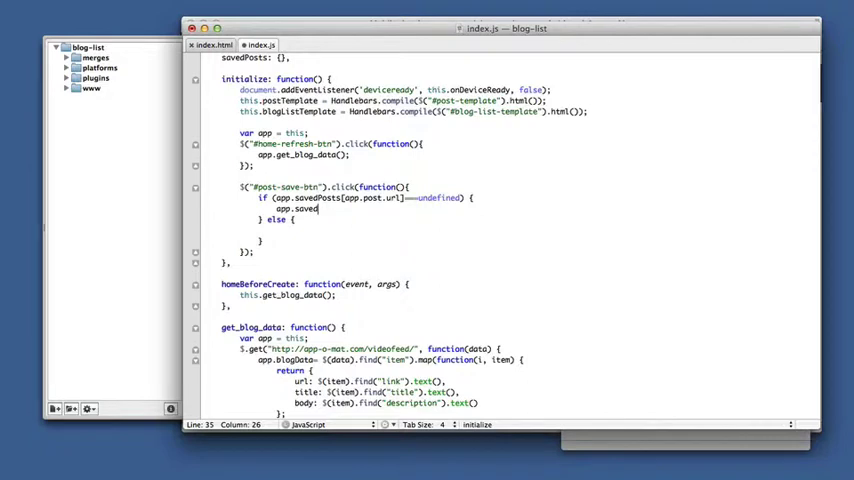
{"action": "type", "text": "Posts[app.p"}
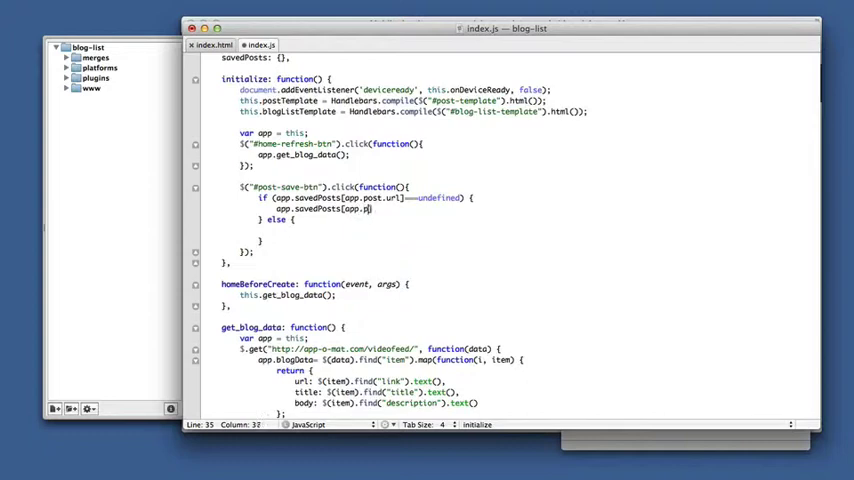
{"action": "type", "text": "ndefined"}
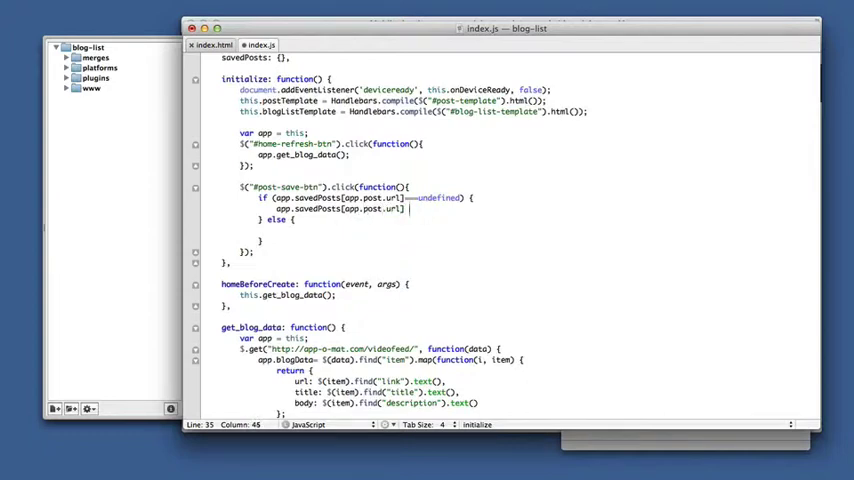
Store app.post.title or delete the entry, then call app.updatePostSaveButton().
{"action": "type", "text": "= a"}
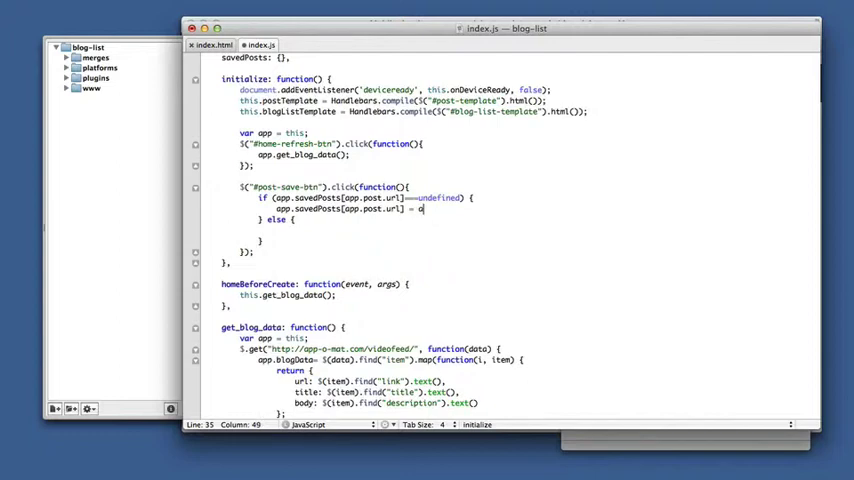
{"action": "type", "text": "pp.o"}
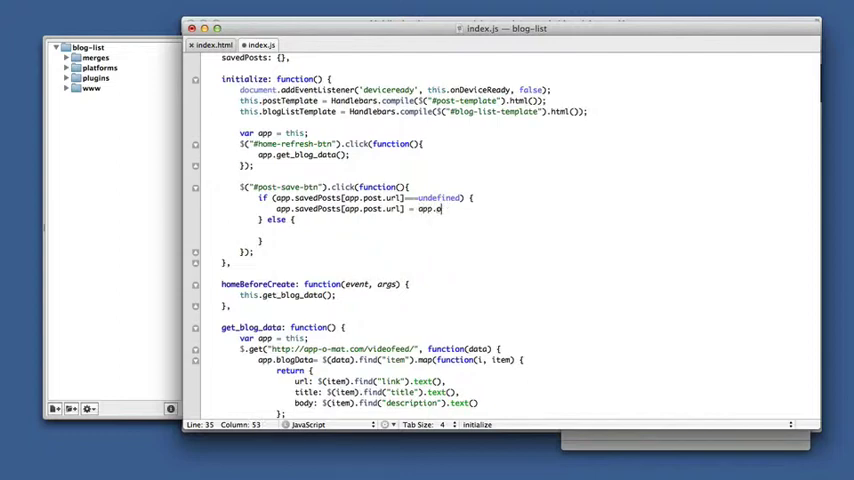
{"action": "type", "text": "title;"}
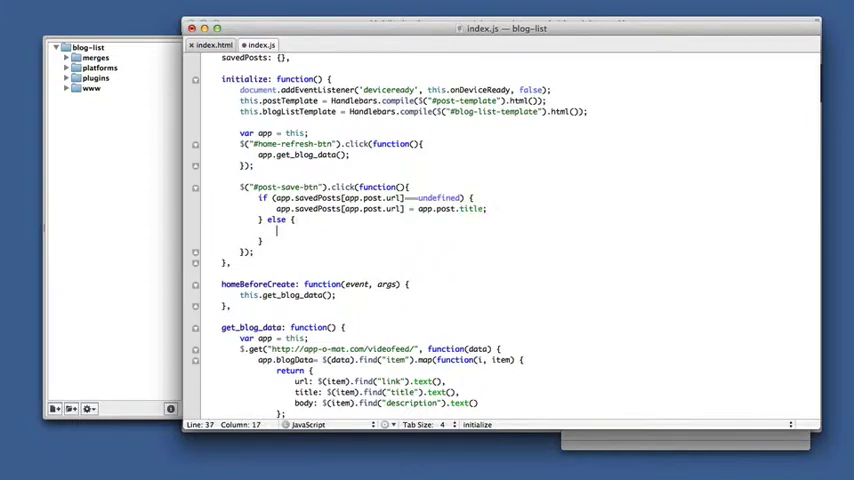
{"action": "type", "text": "delete app.savedPosts[app.post.url];"}
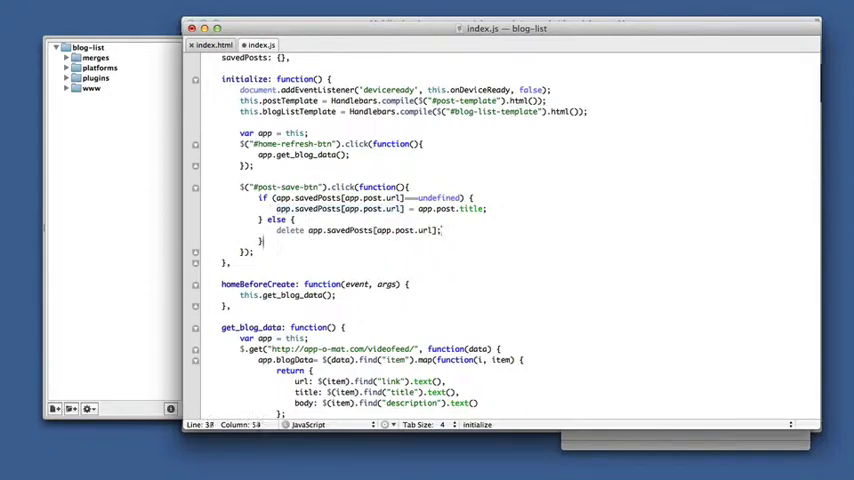
{"action": "type", "text": "app."}
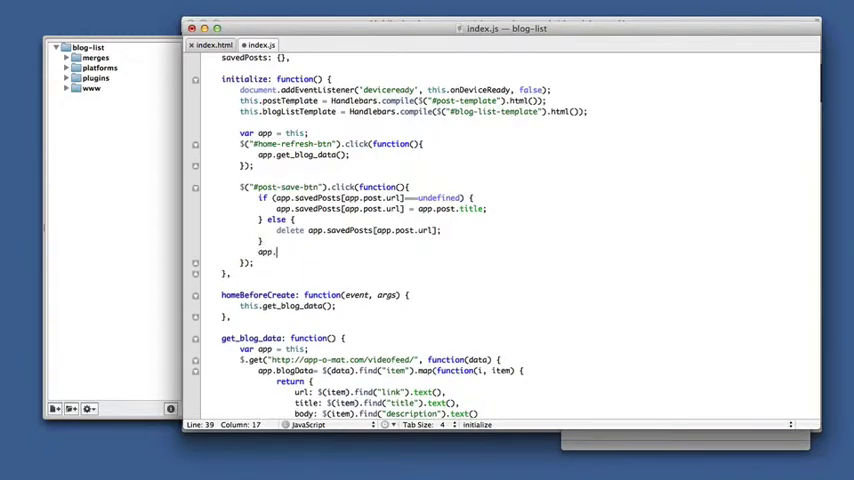
{"action": "type", "text": "updatePostSaveButton"}
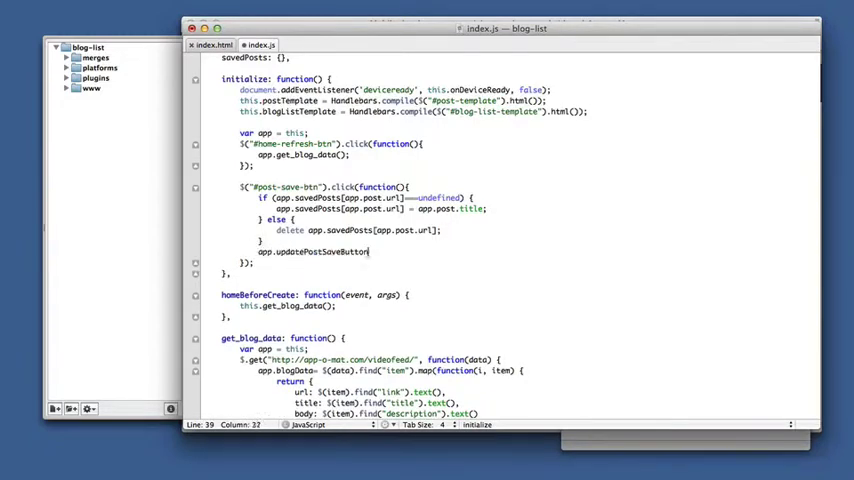
{"action": "type", "text": "();"}
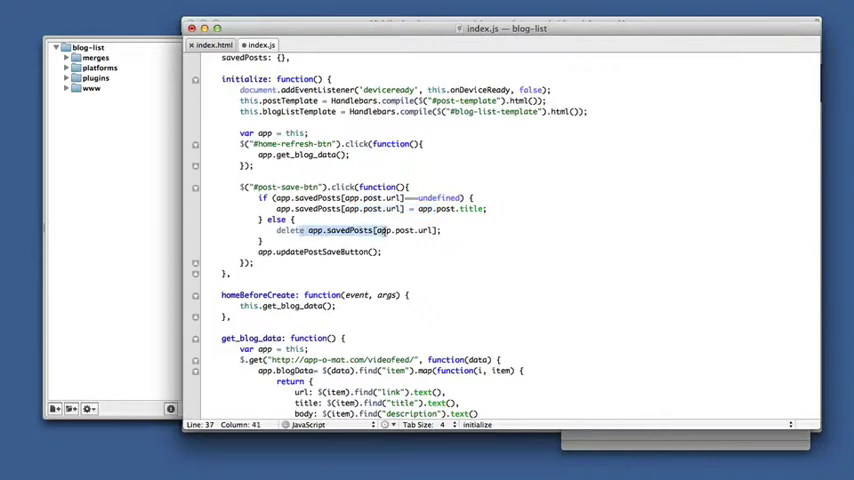
{"action": "scroll", "scroll_direction": "down", "scroll_amount": 3}
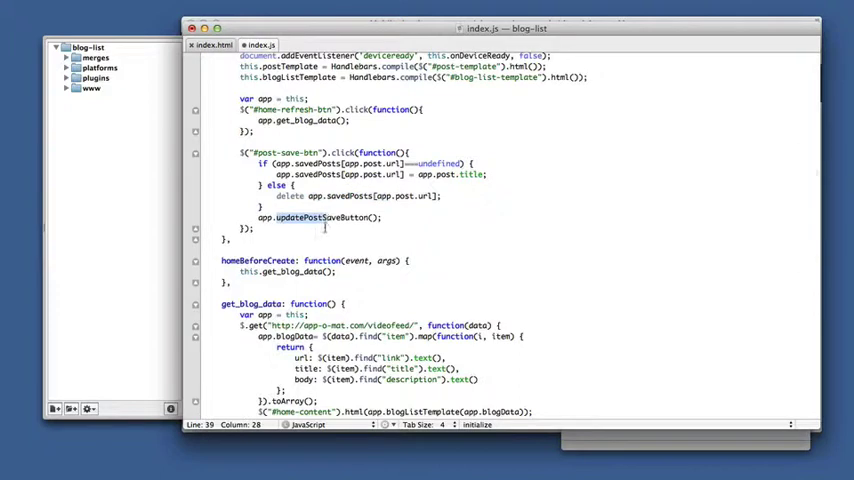
{"action": "scroll", "scroll_direction": "down", "scroll_amount": 3}
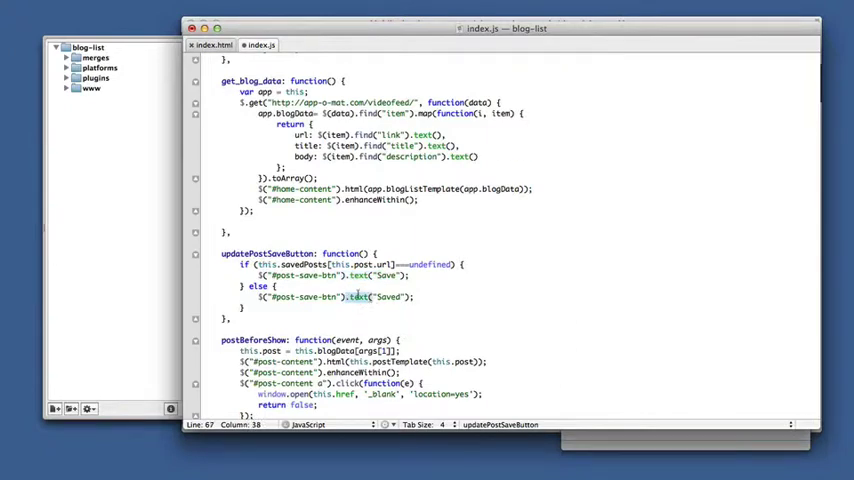
{"action": "scroll", "scroll_direction": "down", "scroll_amount": 3}
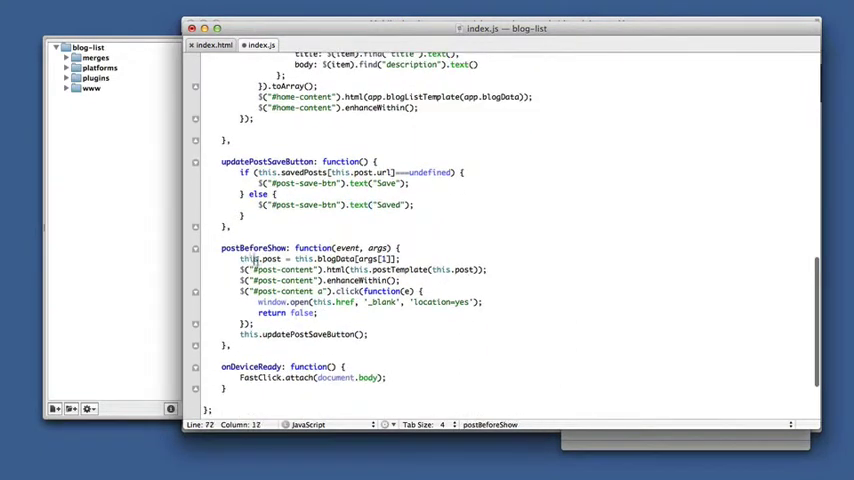
{"action": "left_click", "coordinate": [352, 268]}
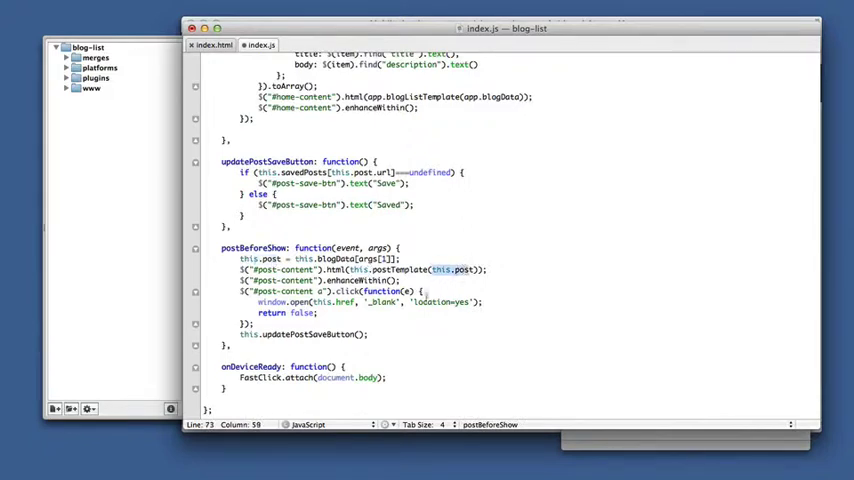
{"action": "left_click", "coordinate": [310, 334]}
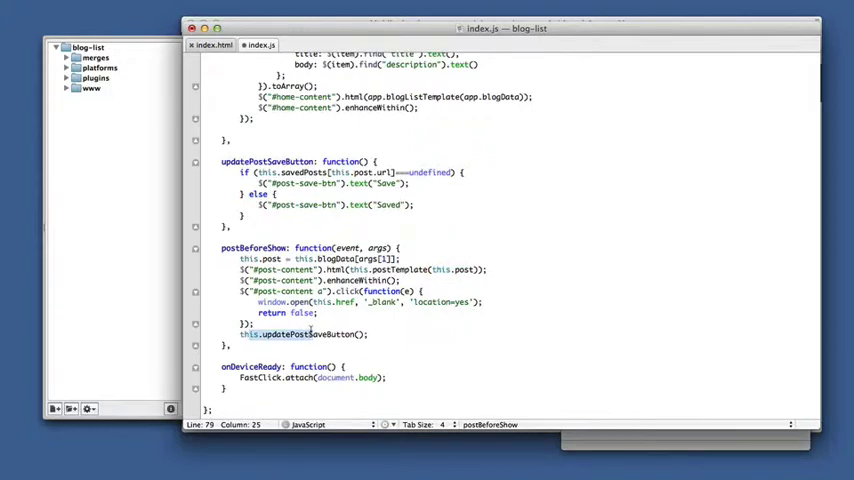
{"action": "key", "text": "cmd+tab"}
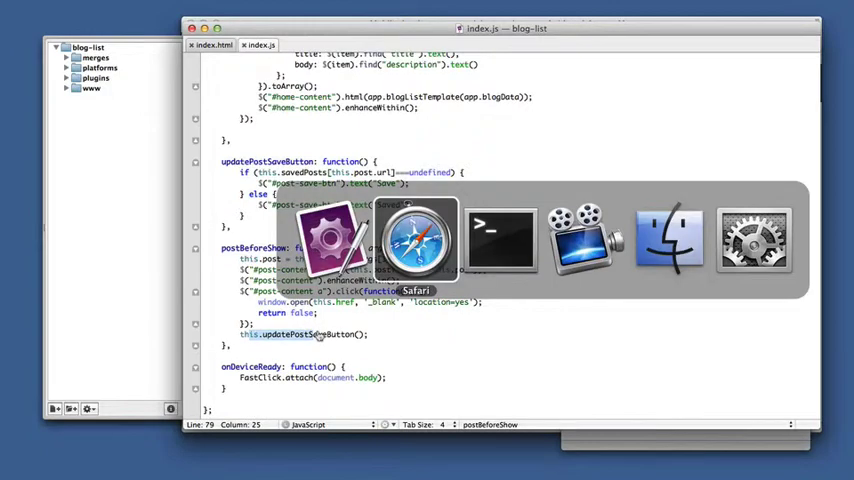
In the Safari simulator, open the first post and the Get an RSS Feed post from the list.
{"action": "left_click", "coordinate": [332, 240]}
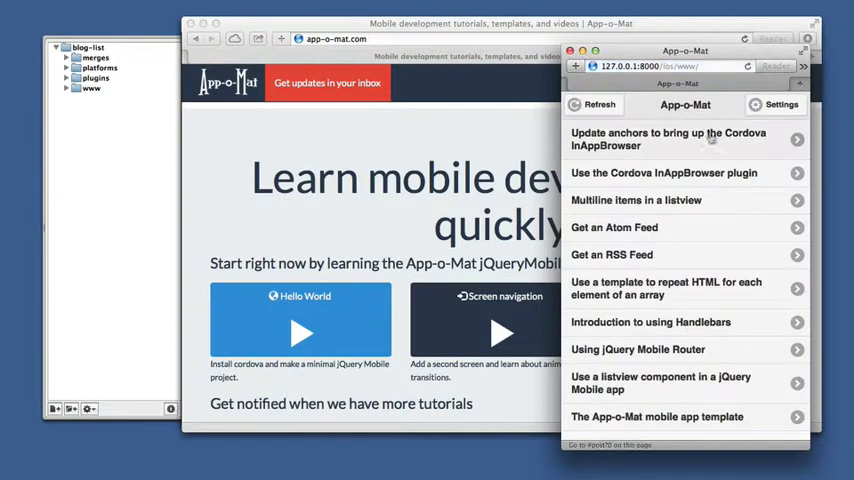
{"action": "left_click", "coordinate": [668, 140]}
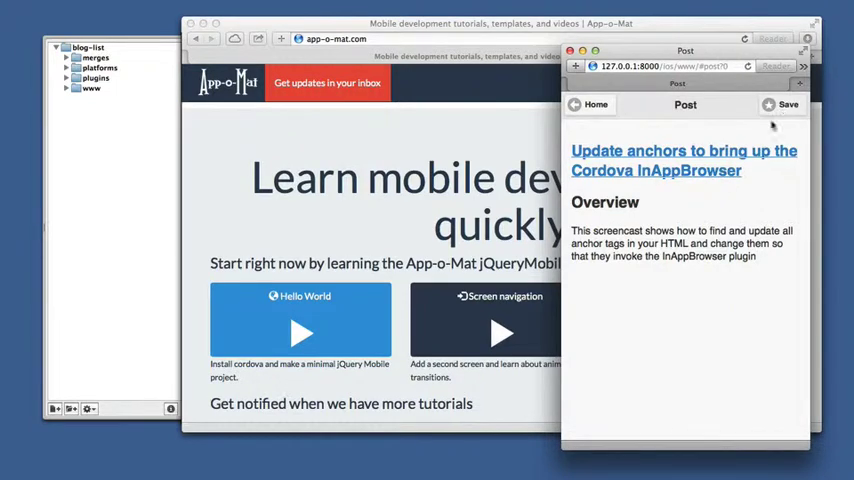
{"action": "left_click", "coordinate": [784, 104]}
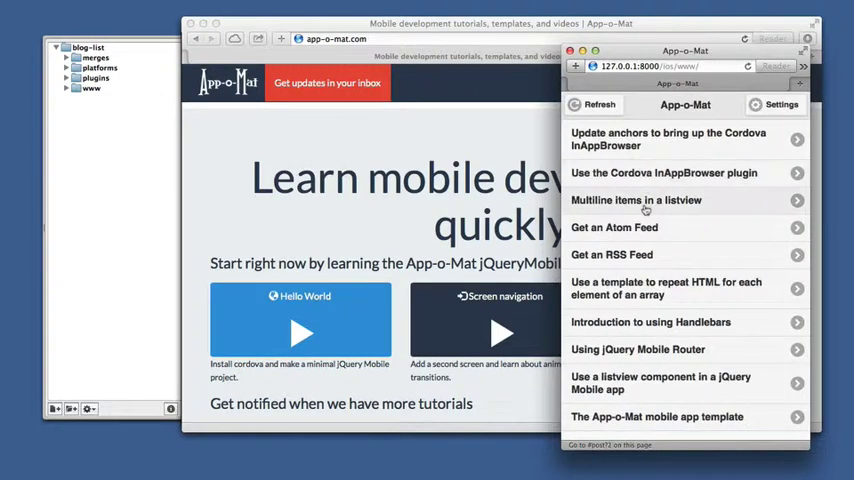
{"action": "left_click", "coordinate": [646, 200]}
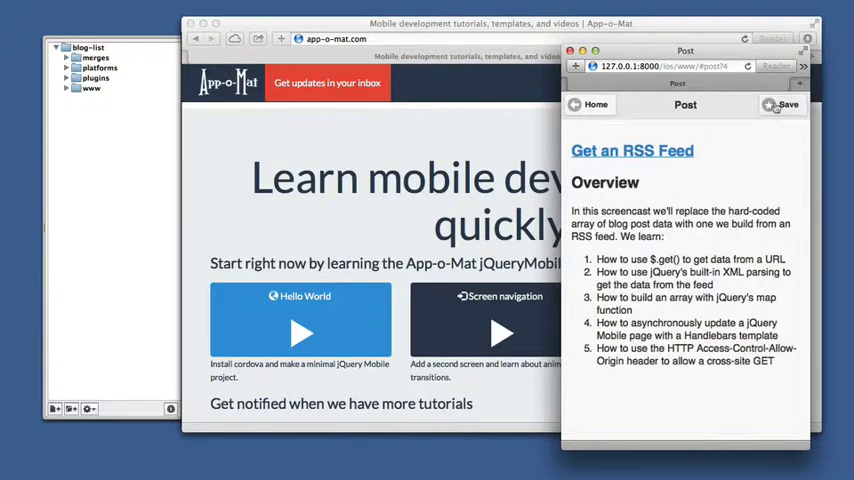
Open another post and tap Save so the RSS feed post's button reads Saved.
{"action": "left_click", "coordinate": [588, 104]}
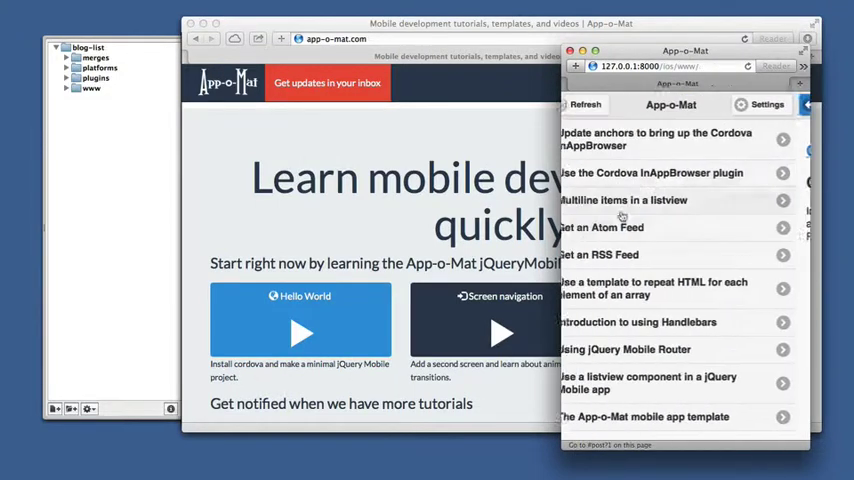
{"action": "left_click", "coordinate": [600, 228]}
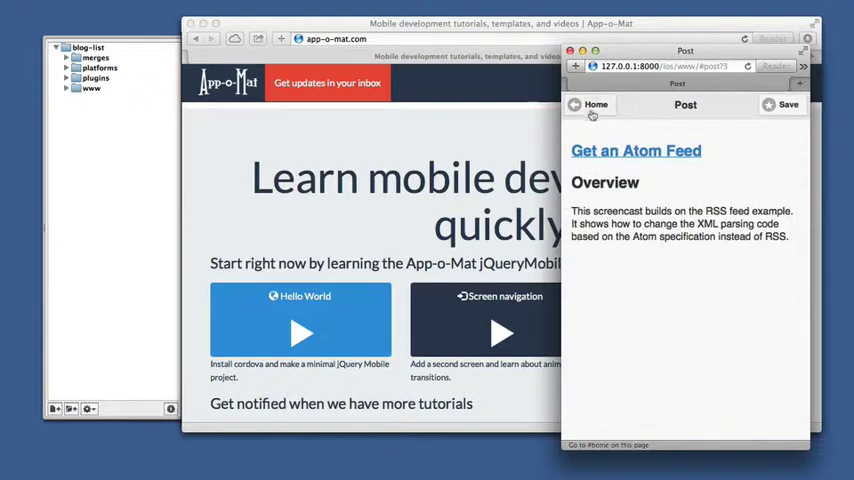
{"action": "left_click", "coordinate": [780, 104]}
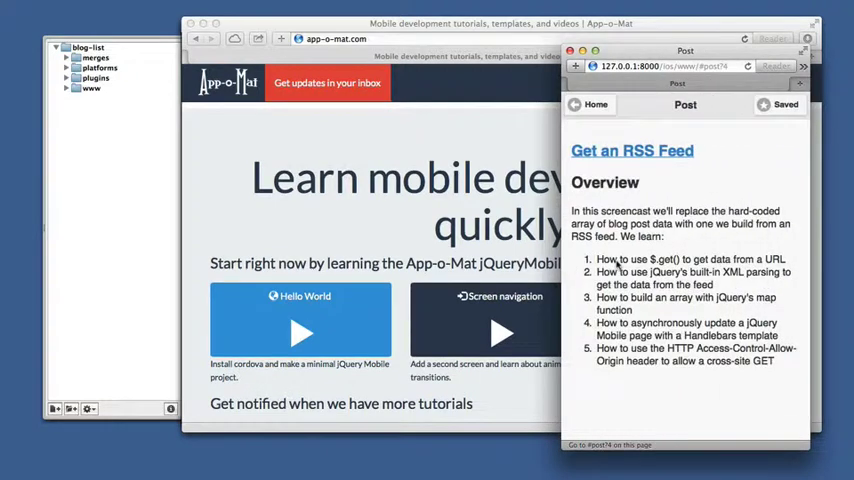